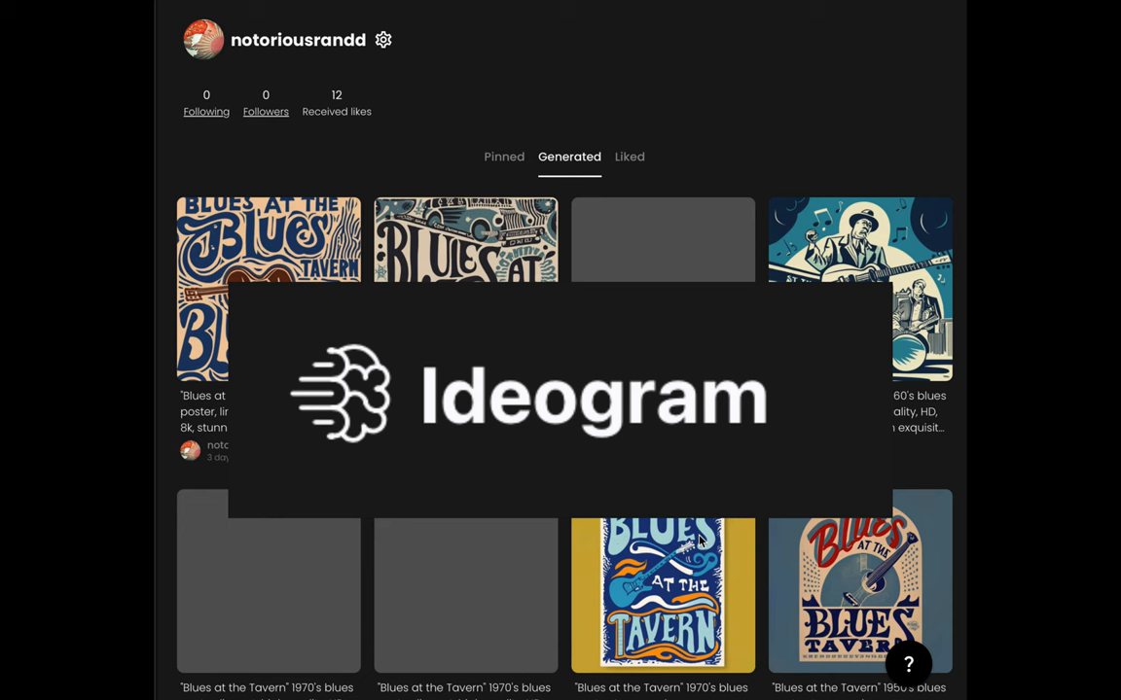
# Apply the Lullabies Reg font to the word 'Taverns' in Retype.
pyautogui.scroll(-3)
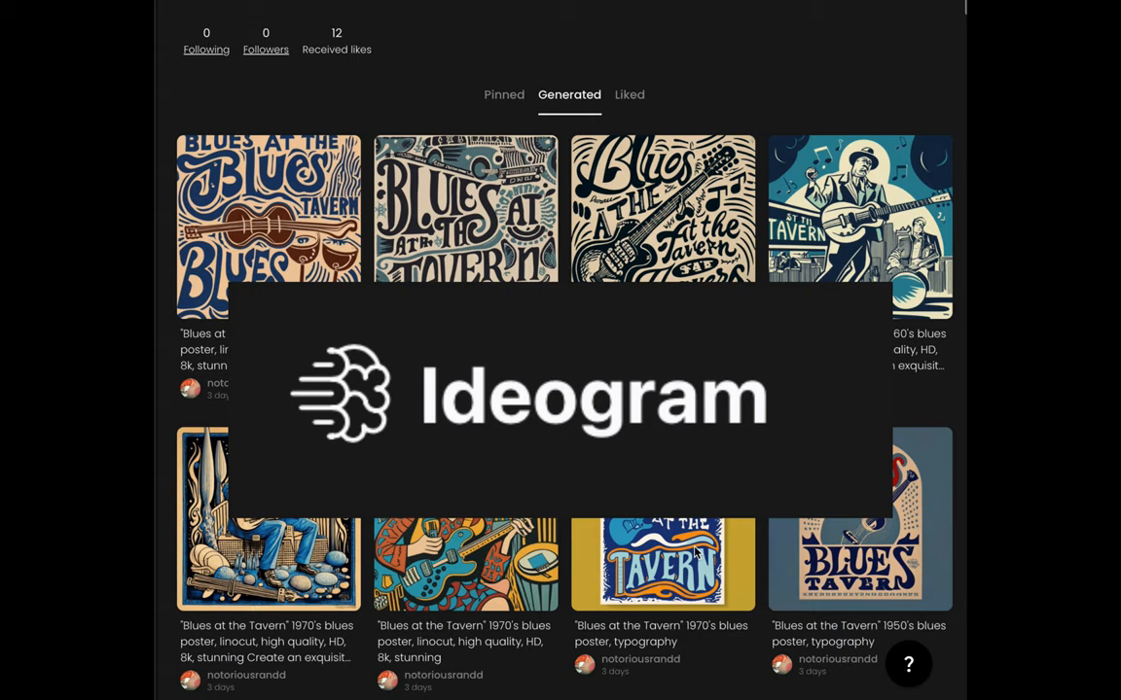
pyautogui.scroll(-3)
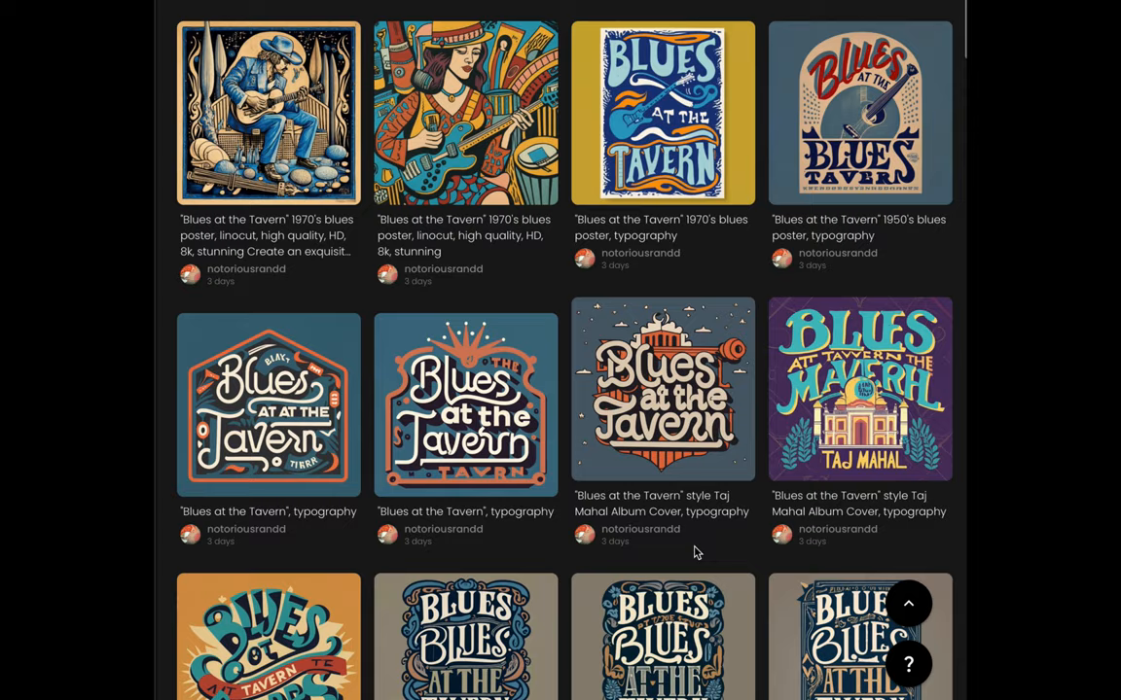
pyautogui.scroll(-3)
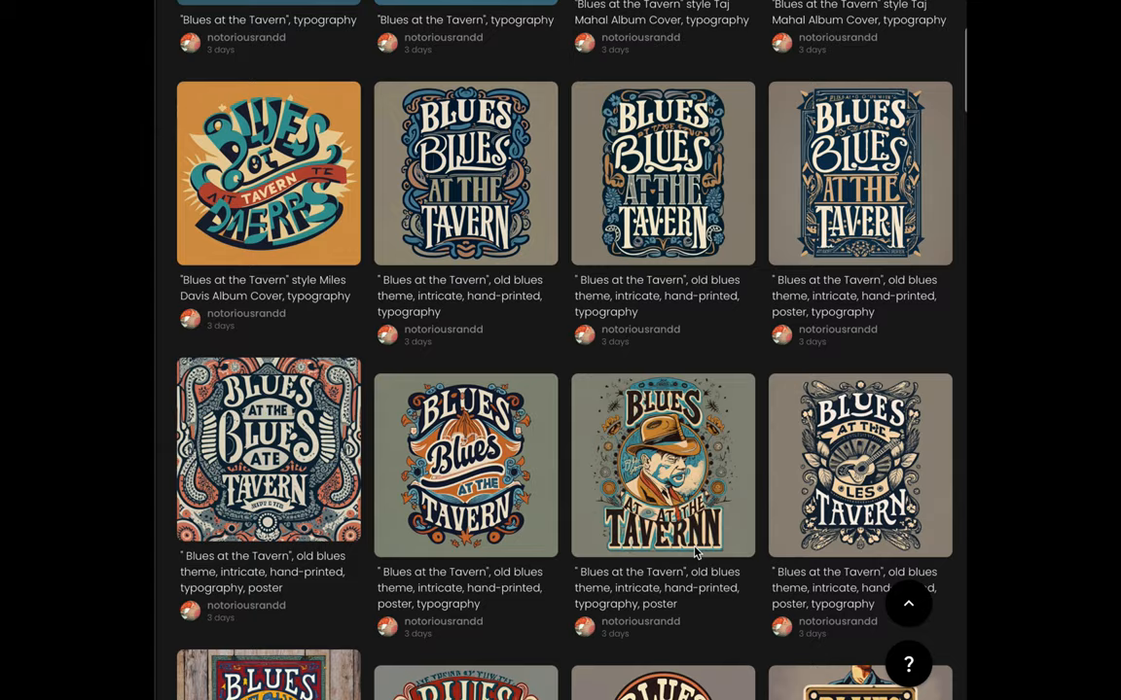
pyautogui.scroll(-3)
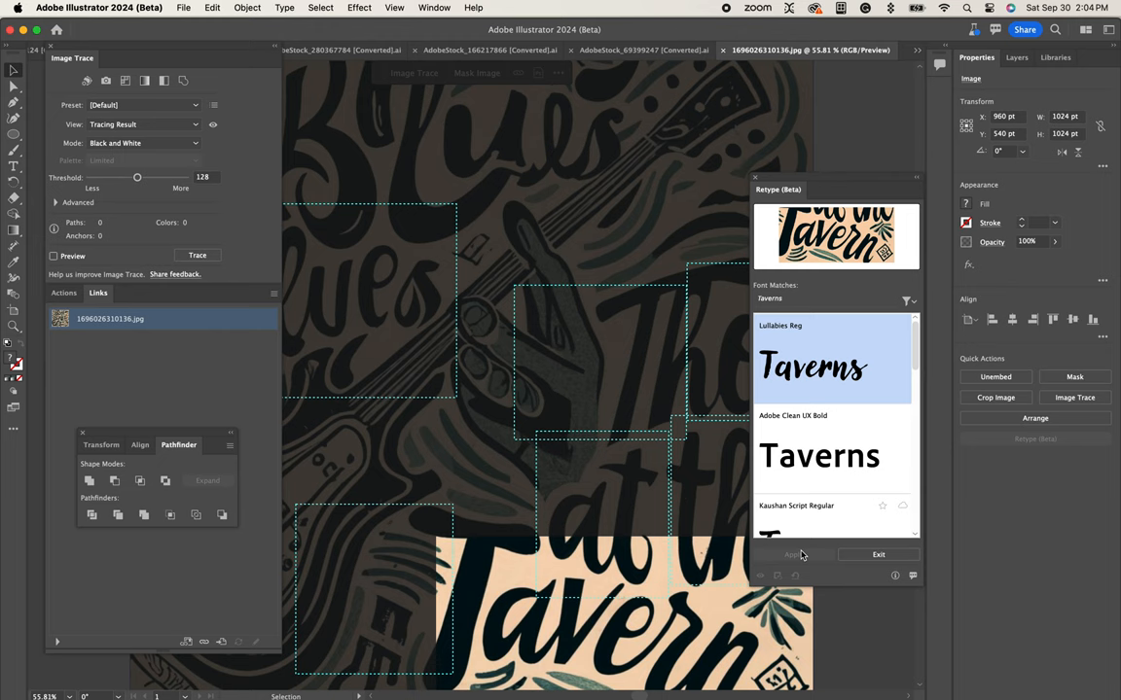
pyautogui.click(795, 555)
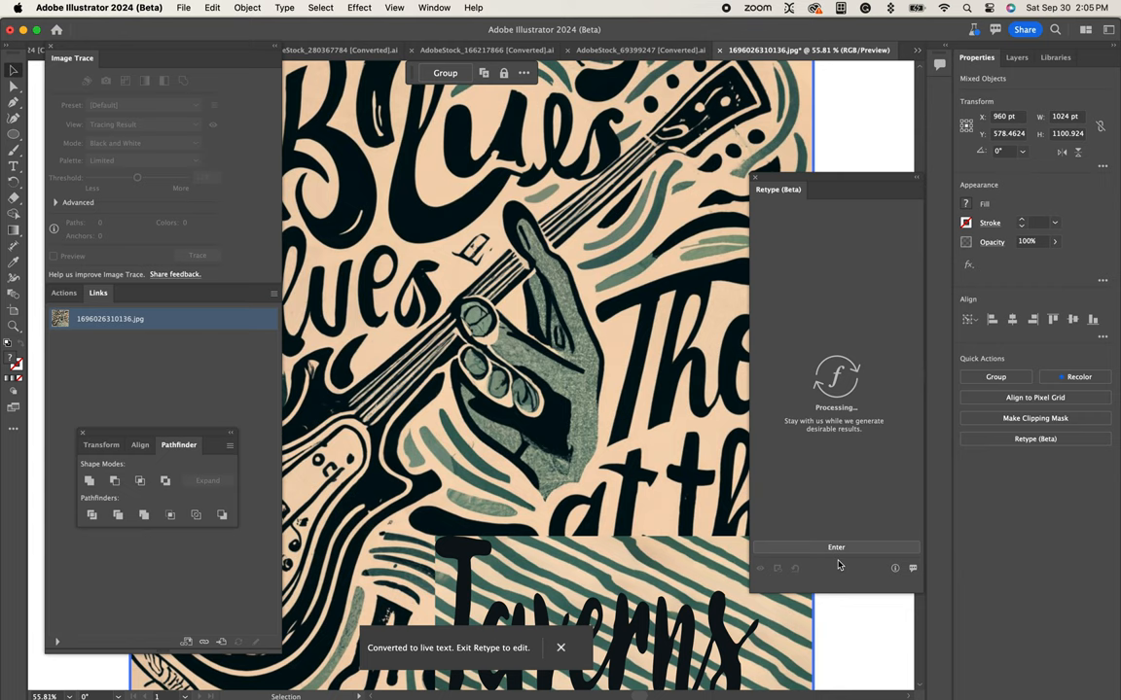
# Select the 'at' region and give it Poster Cut Neue Italic.
pyautogui.click(836, 547)
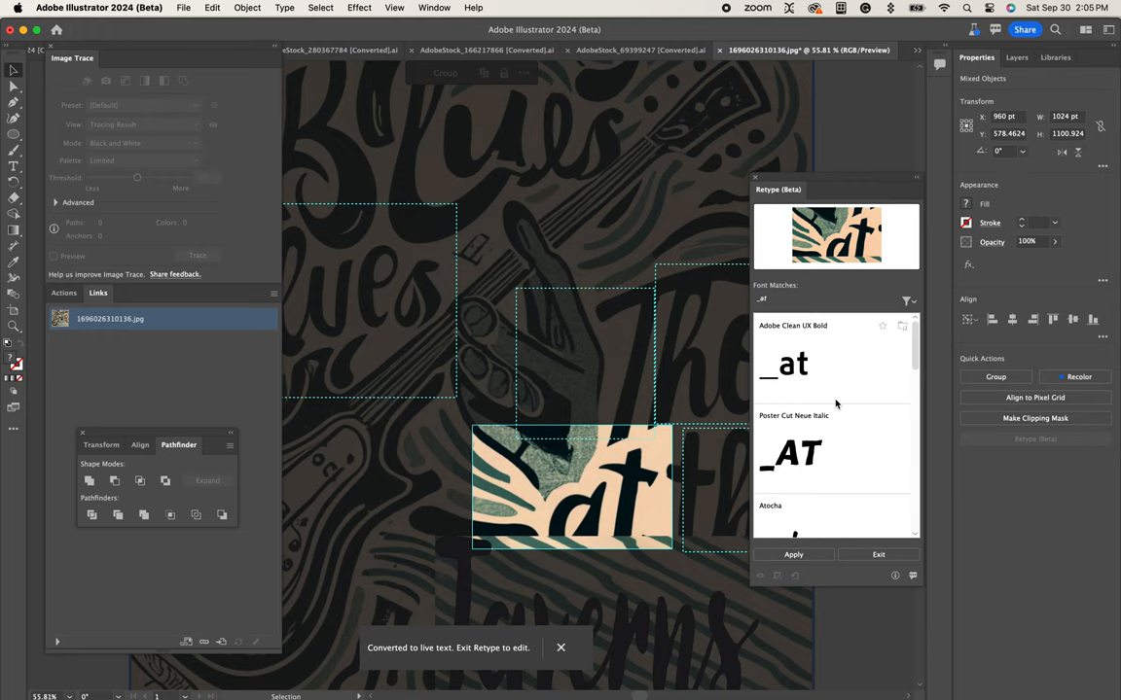
pyautogui.scroll(-3)
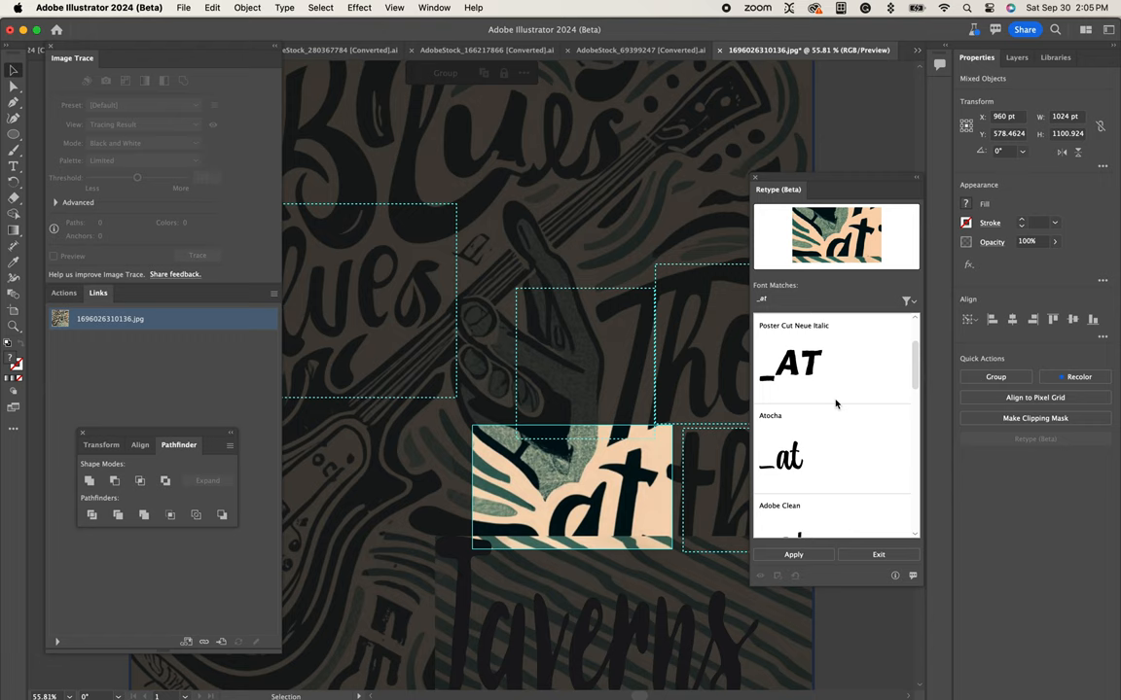
pyautogui.scroll(3)
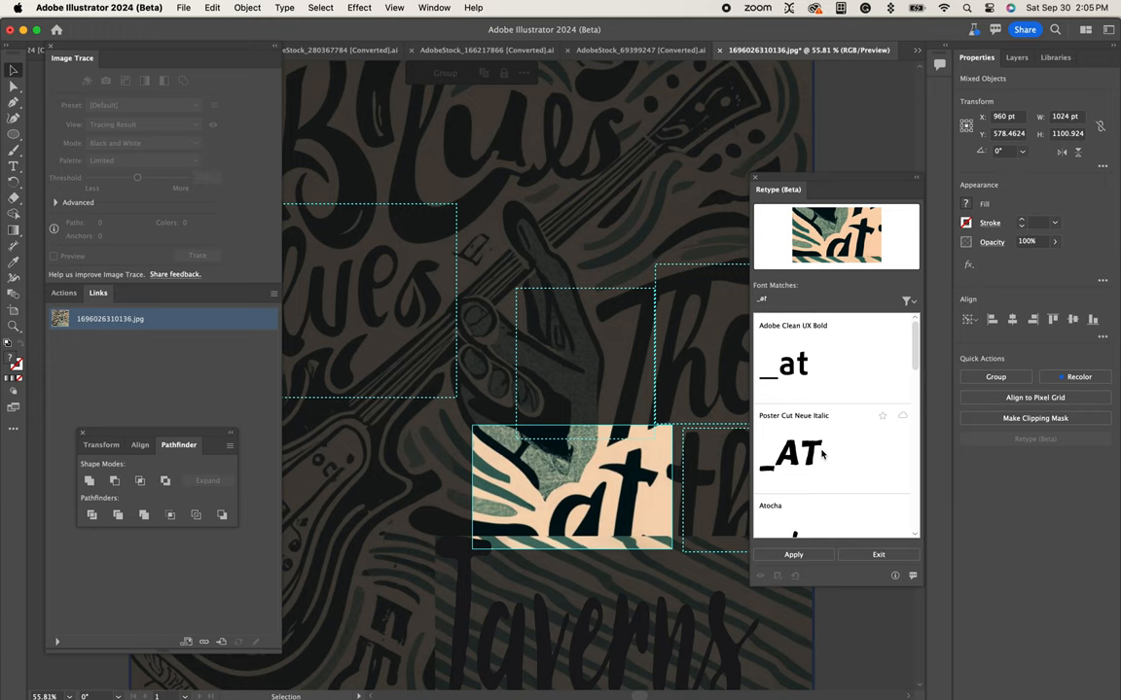
pyautogui.click(832, 451)
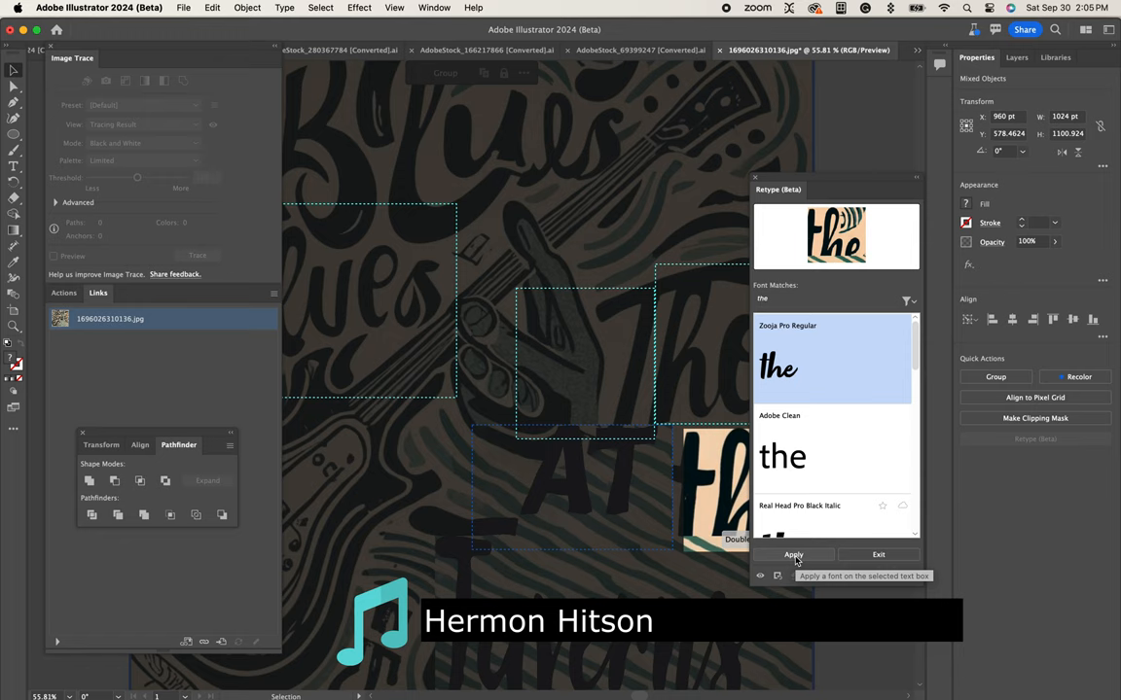
pyautogui.click(793, 555)
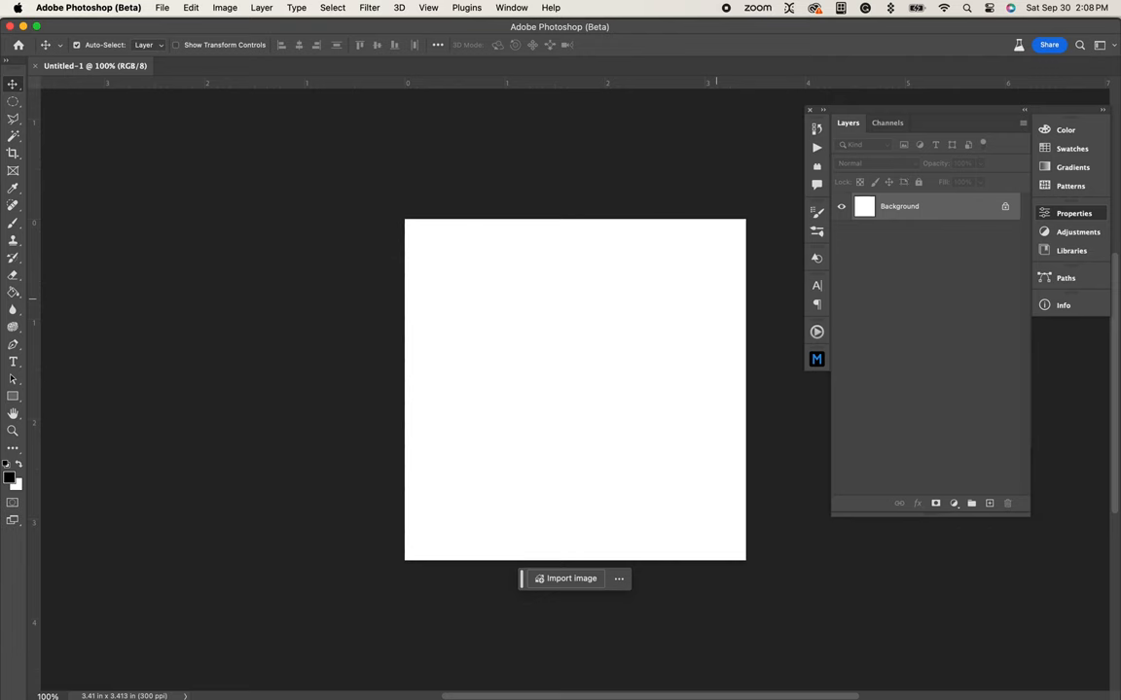
# Import the green striped artwork onto the blank canvas and confirm with Done.
pyautogui.click(571, 578)
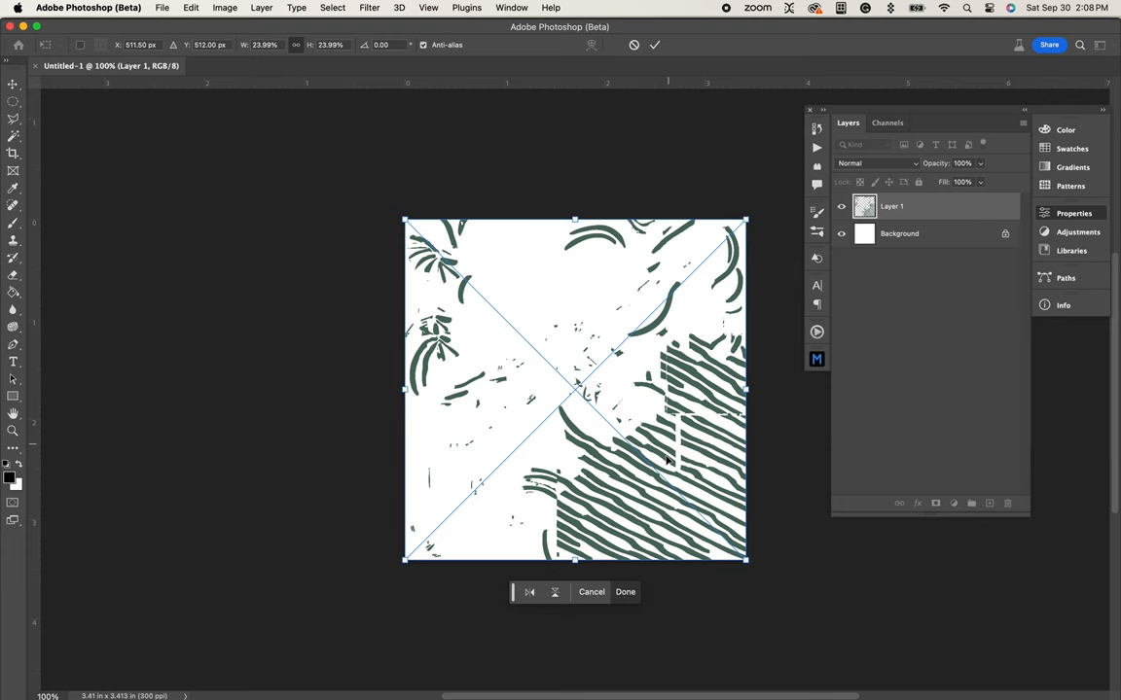
pyautogui.click(625, 591)
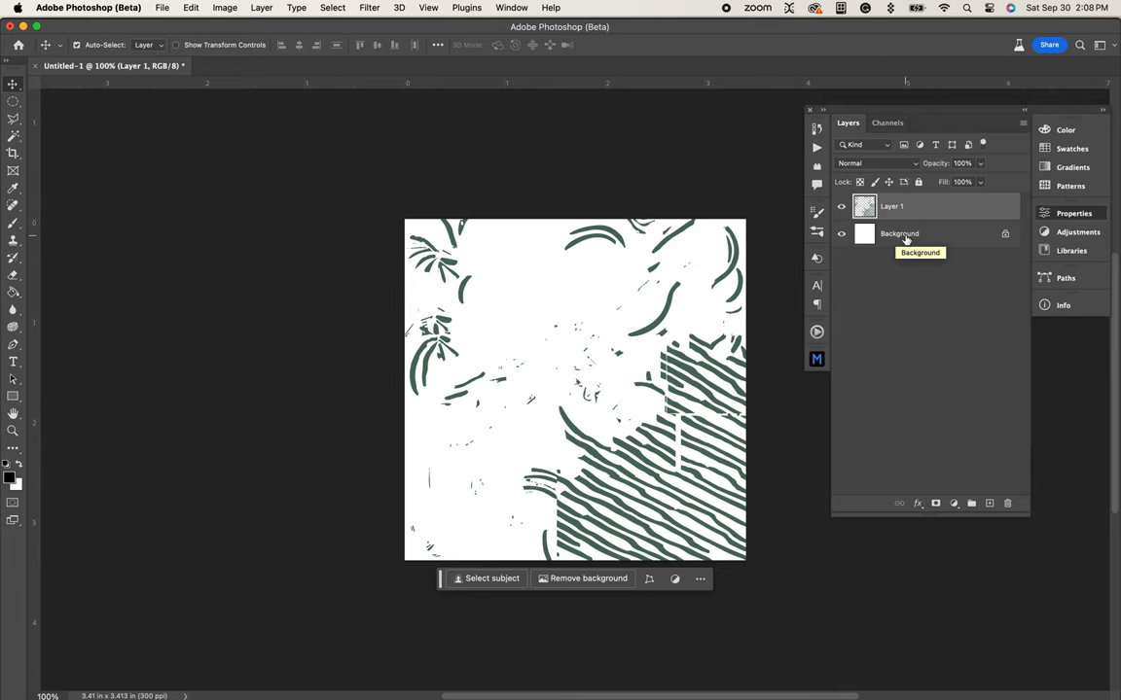
pyautogui.moveTo(899, 239)
pyautogui.write('stripes')
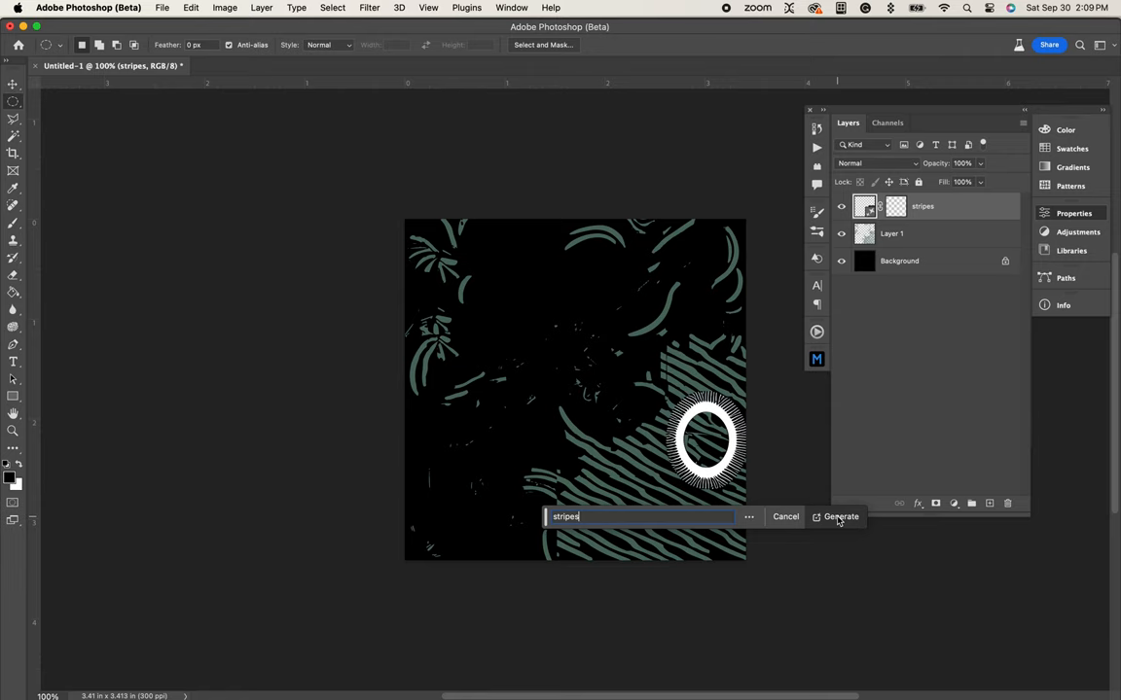
# Generate 'stripes' in enlarged circular selections and cycle through the stripe variations.
pyautogui.click(841, 516)
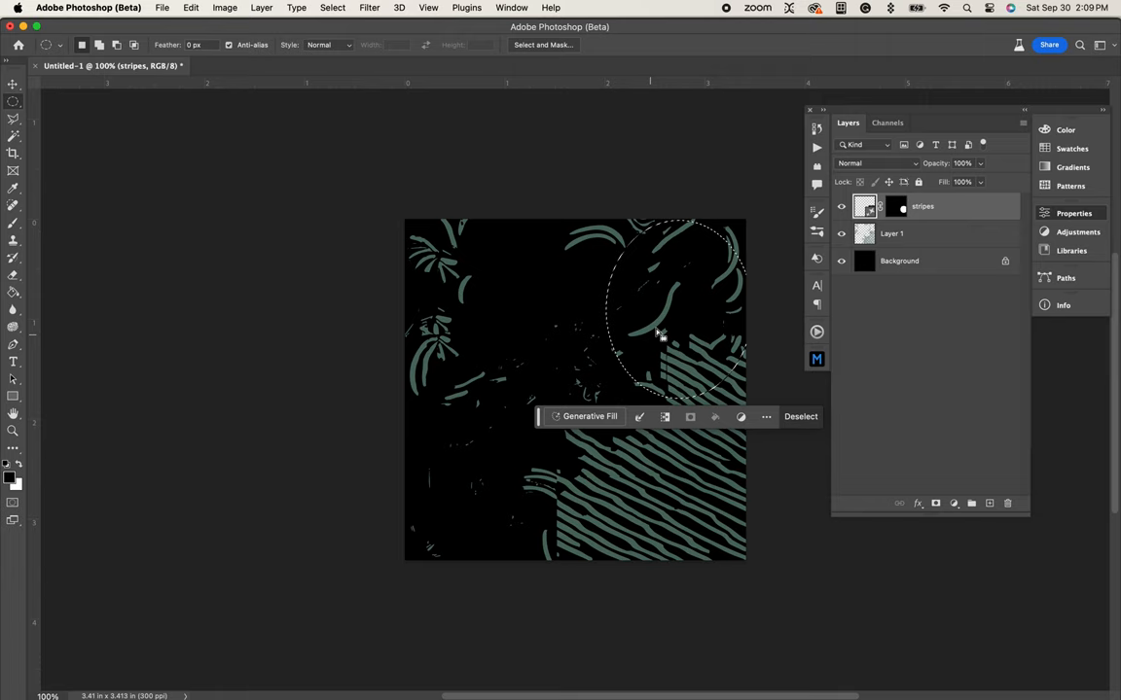
pyautogui.moveTo(656, 336); pyautogui.dragTo(459, 595)
pyautogui.write('stripe')
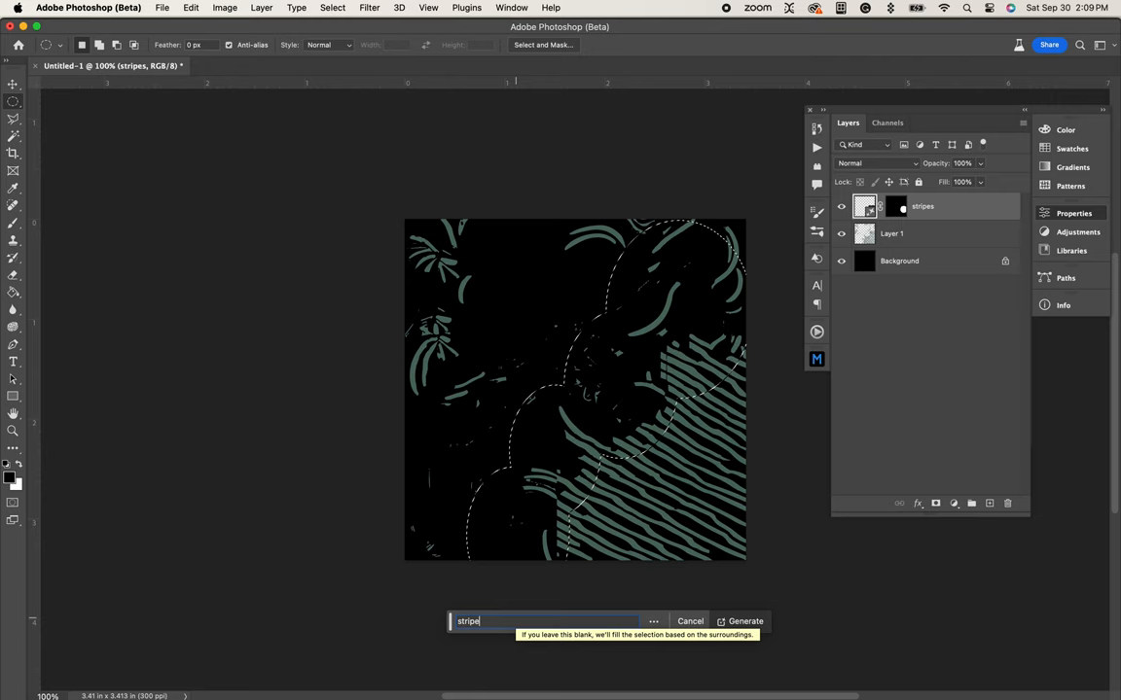
pyautogui.click(745, 621)
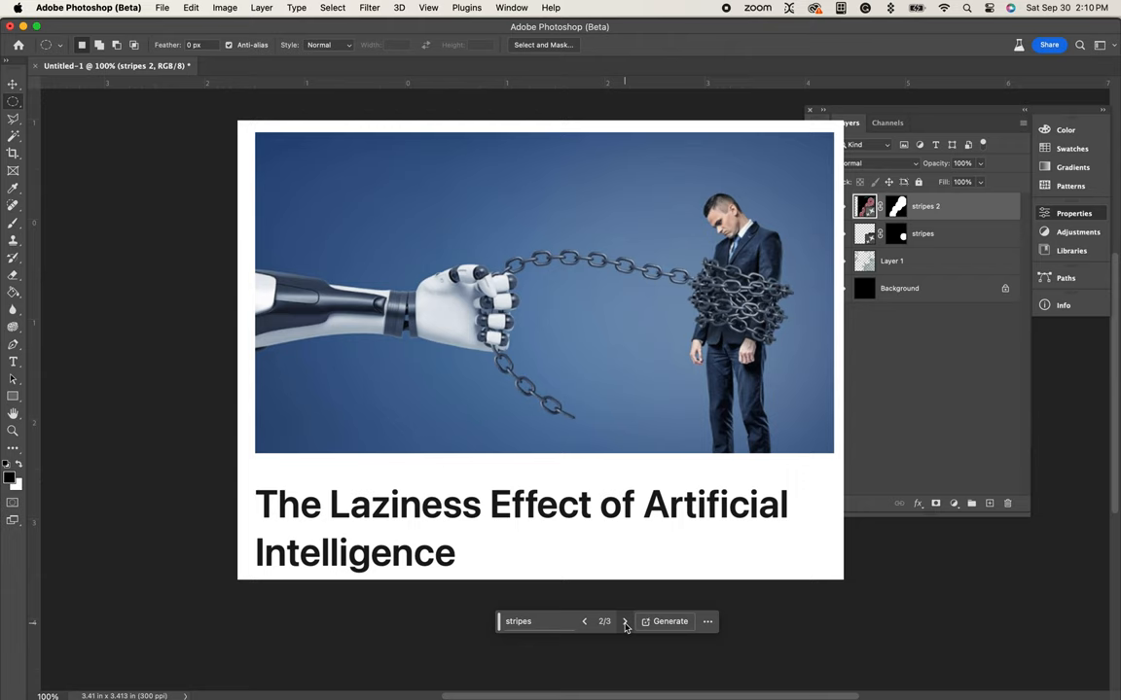
pyautogui.click(624, 621)
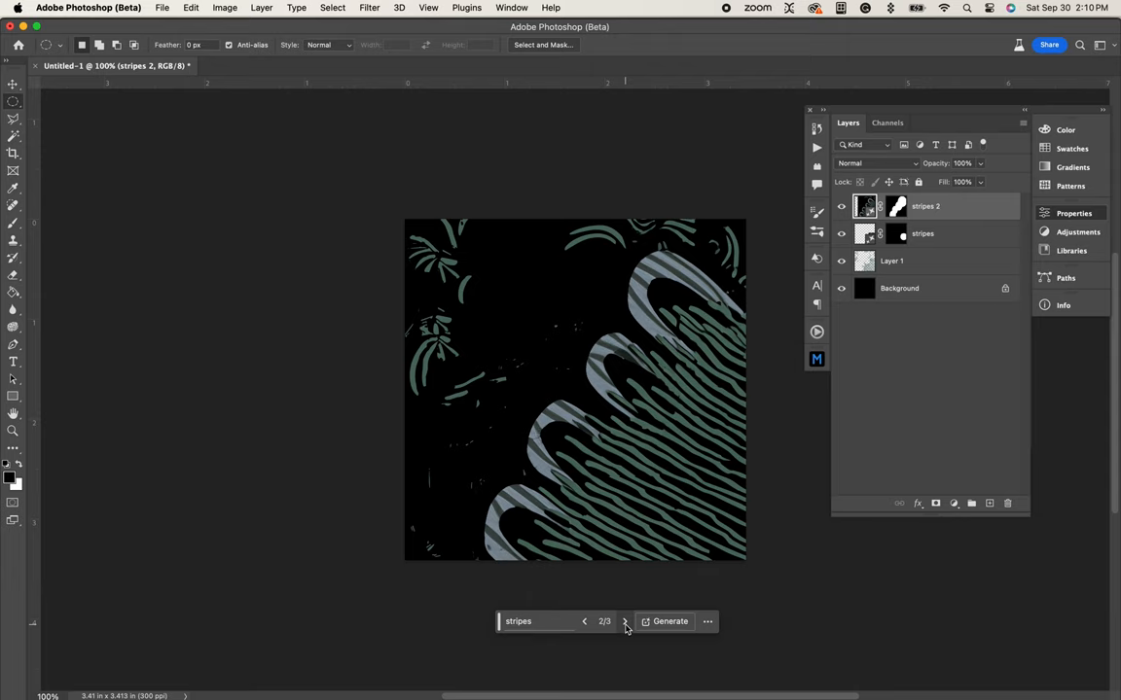
pyautogui.click(623, 622)
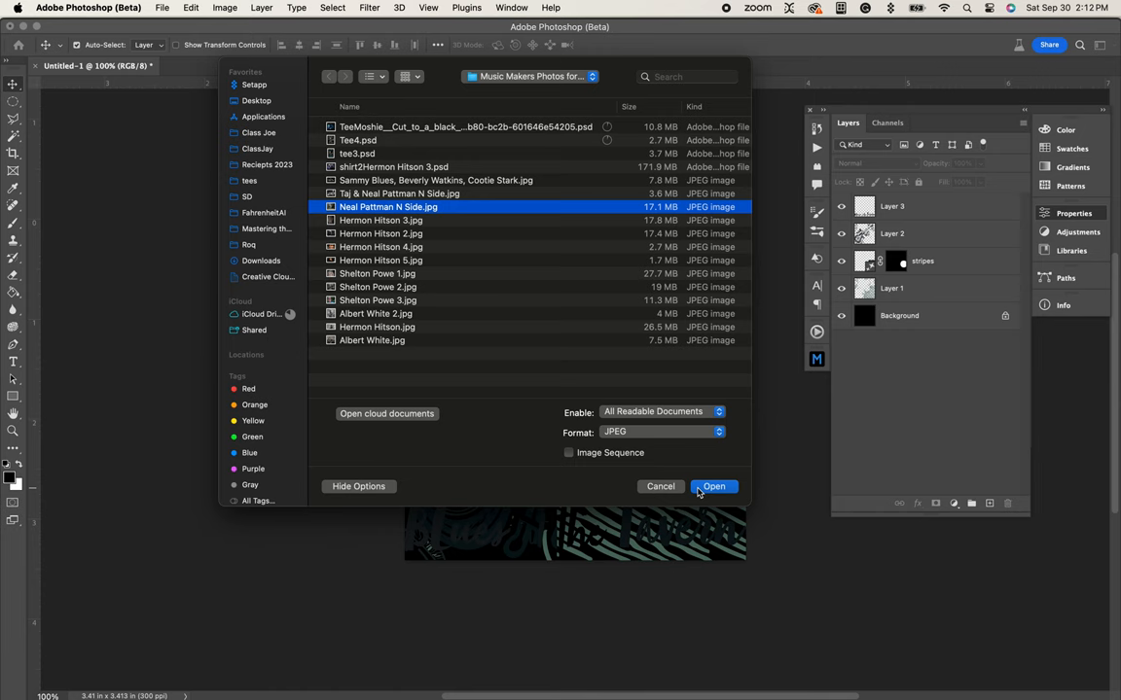
pyautogui.click(713, 486)
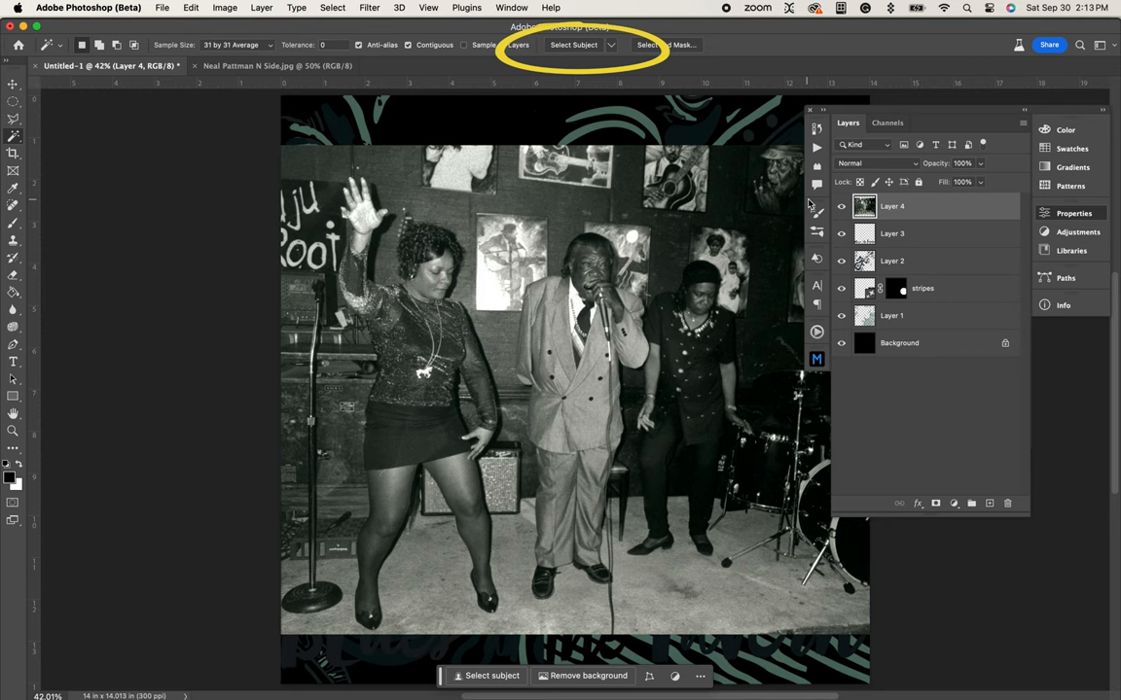
pyautogui.click(573, 45)
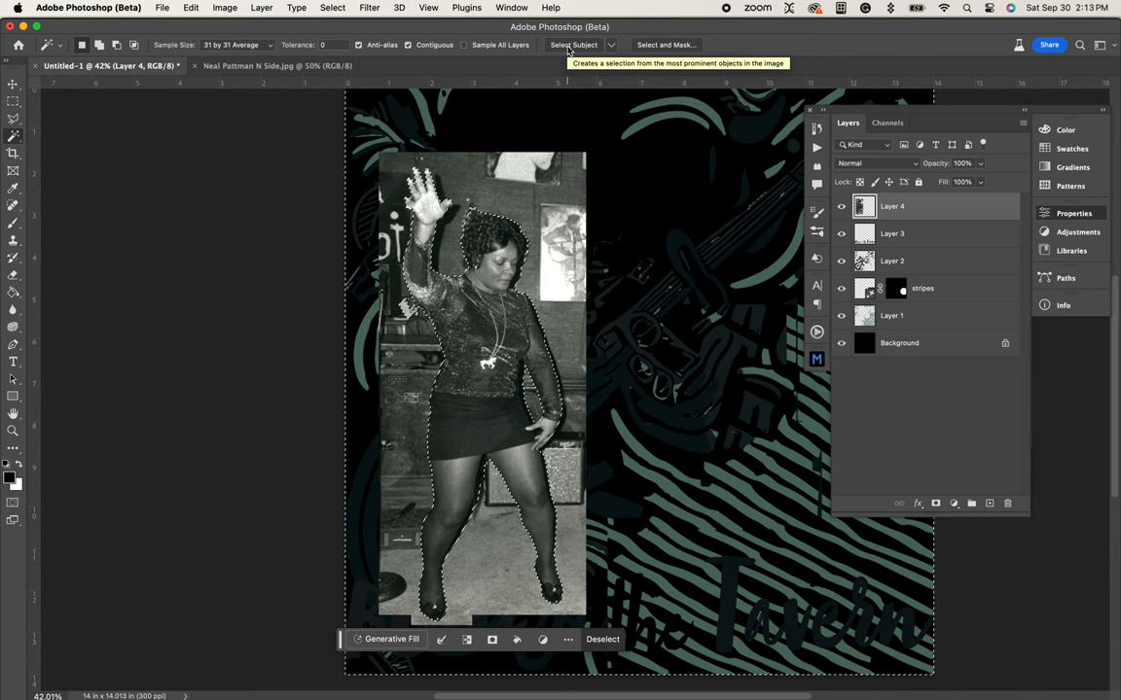
pyautogui.click(278, 65)
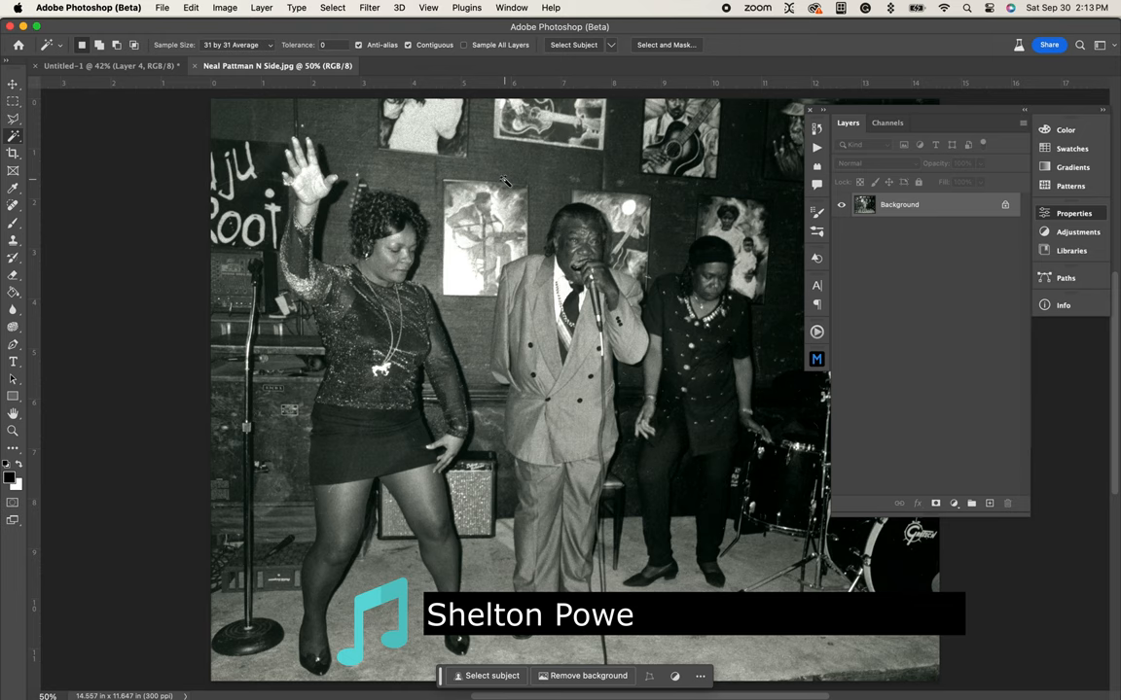
pyautogui.moveTo(486, 173); pyautogui.dragTo(785, 657)
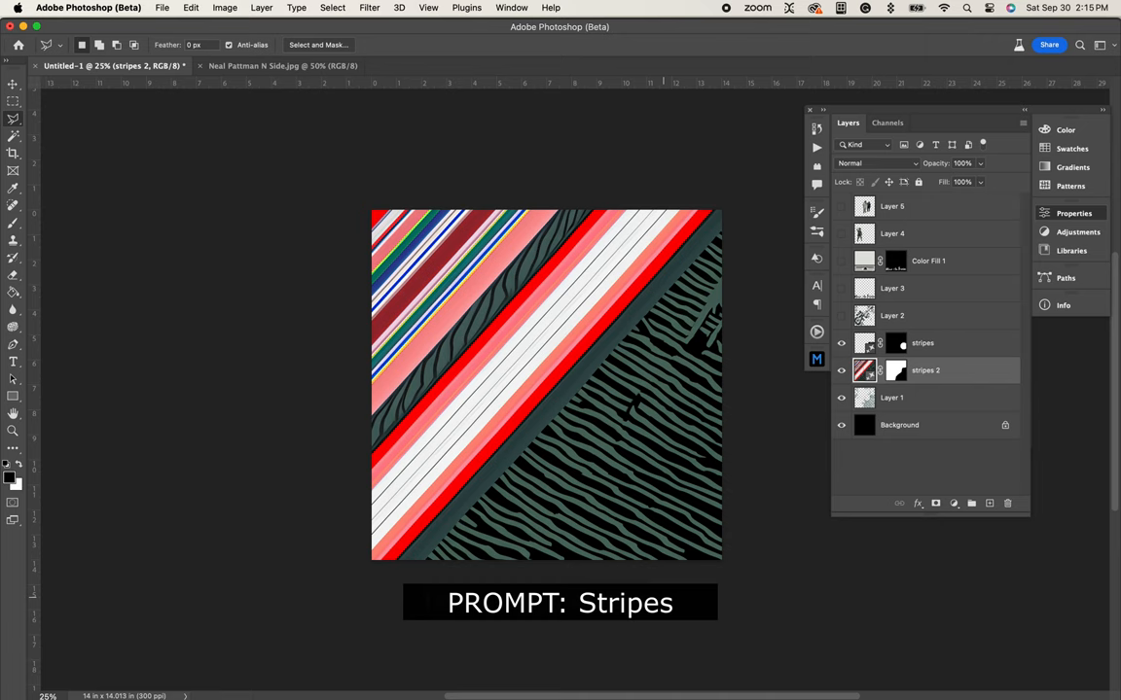
# Cycle through two more generated stripes variations.
pyautogui.click(554, 597)
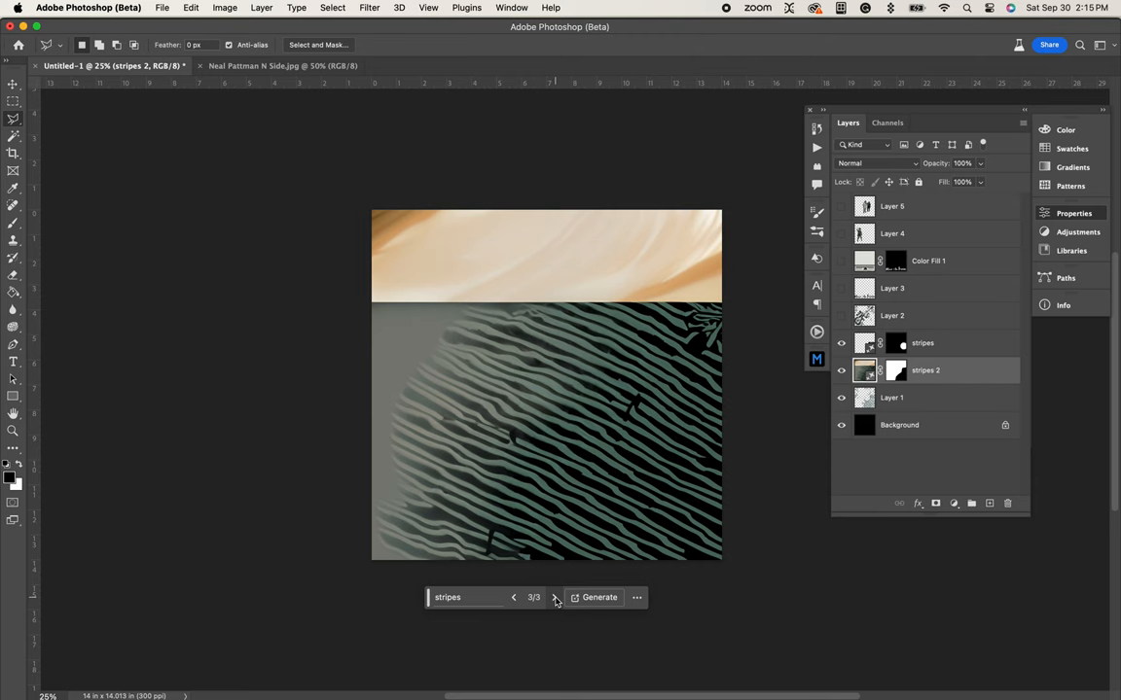
pyautogui.click(554, 598)
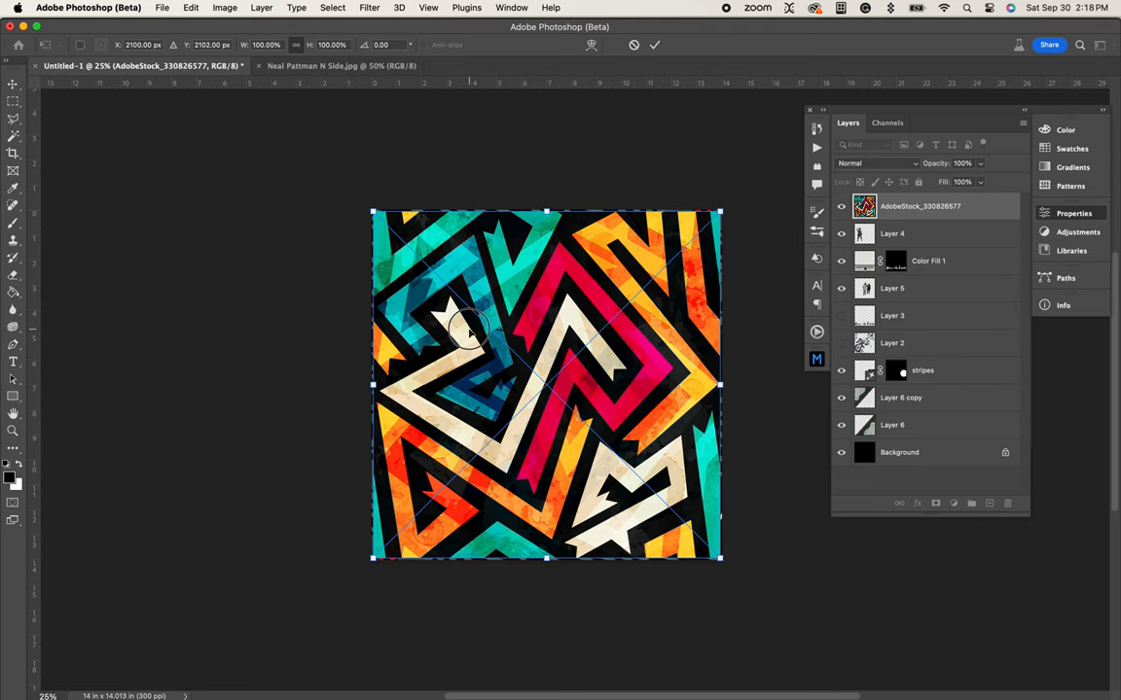
# Commit the geometric stock pattern and confirm the Color Range selection.
pyautogui.click(332, 8)
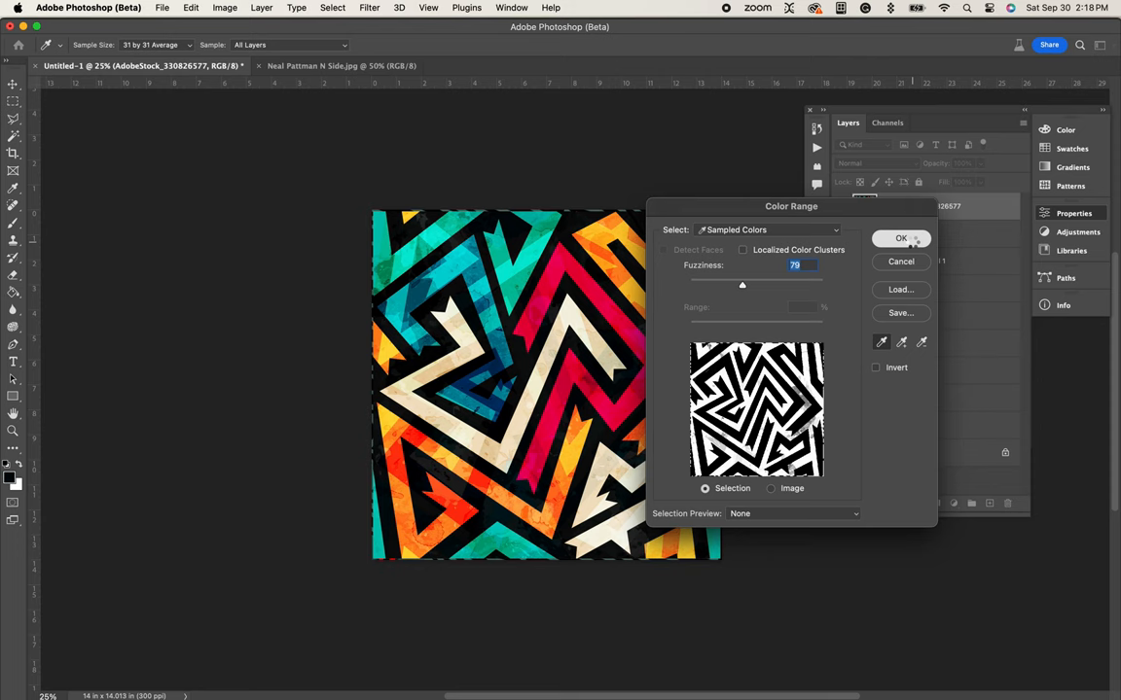
pyautogui.click(900, 238)
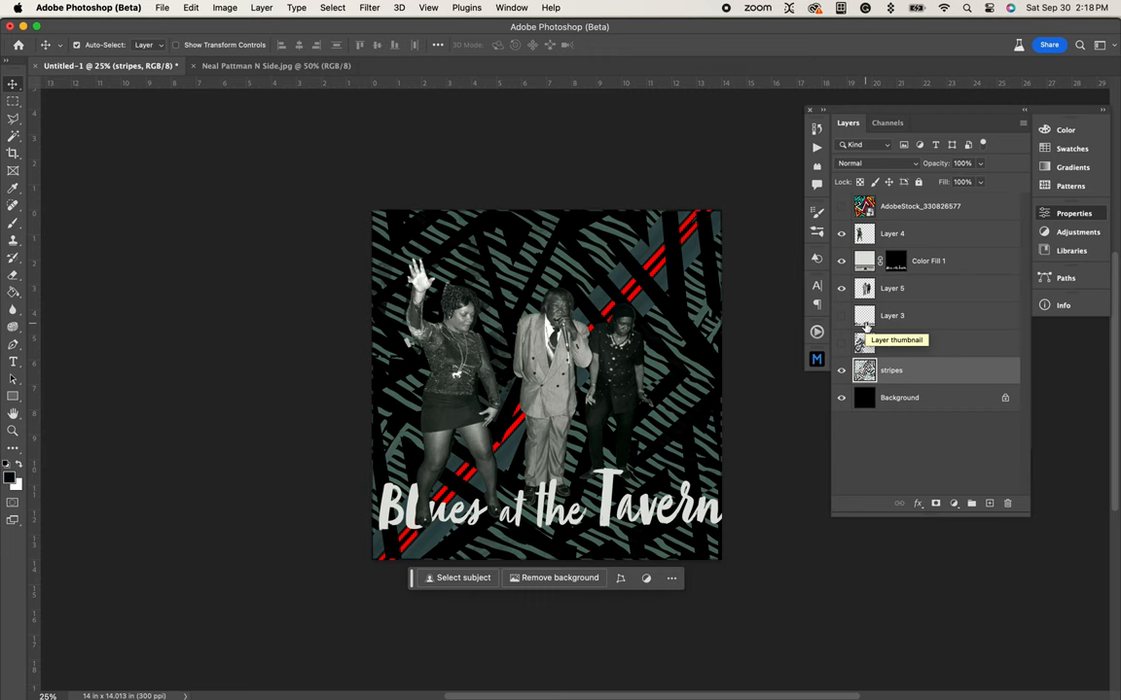
pyautogui.click(899, 393)
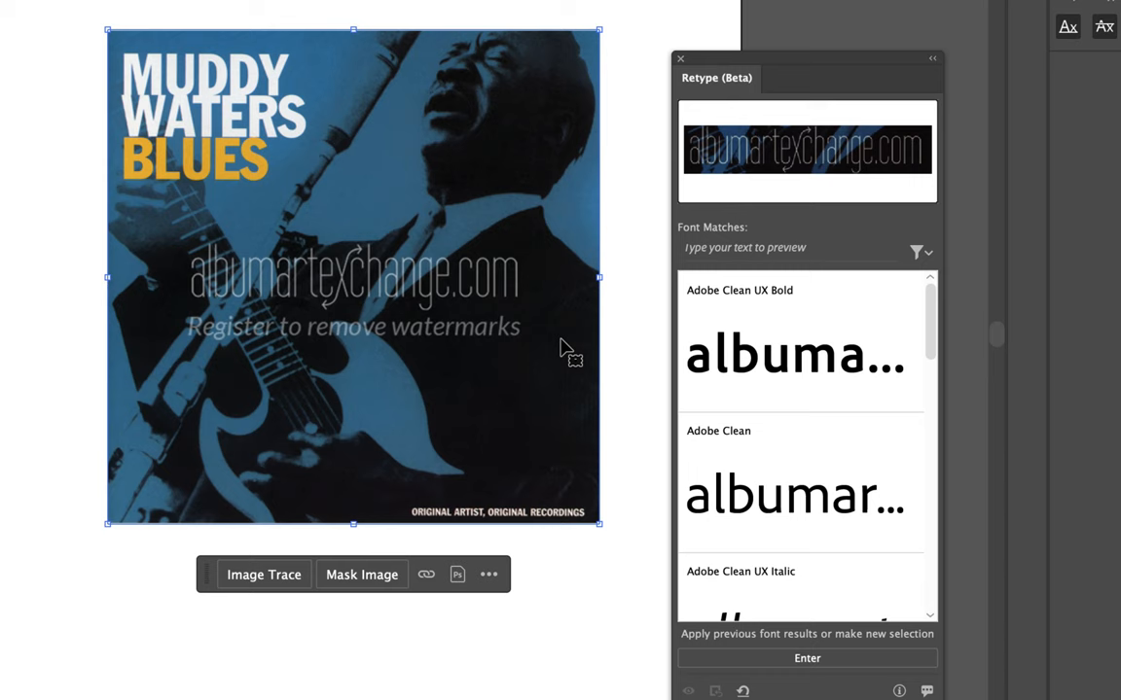
# Detect the album cover text and apply Novel Sans Cy XCmp XBold to MUDDY.
pyautogui.click(806, 658)
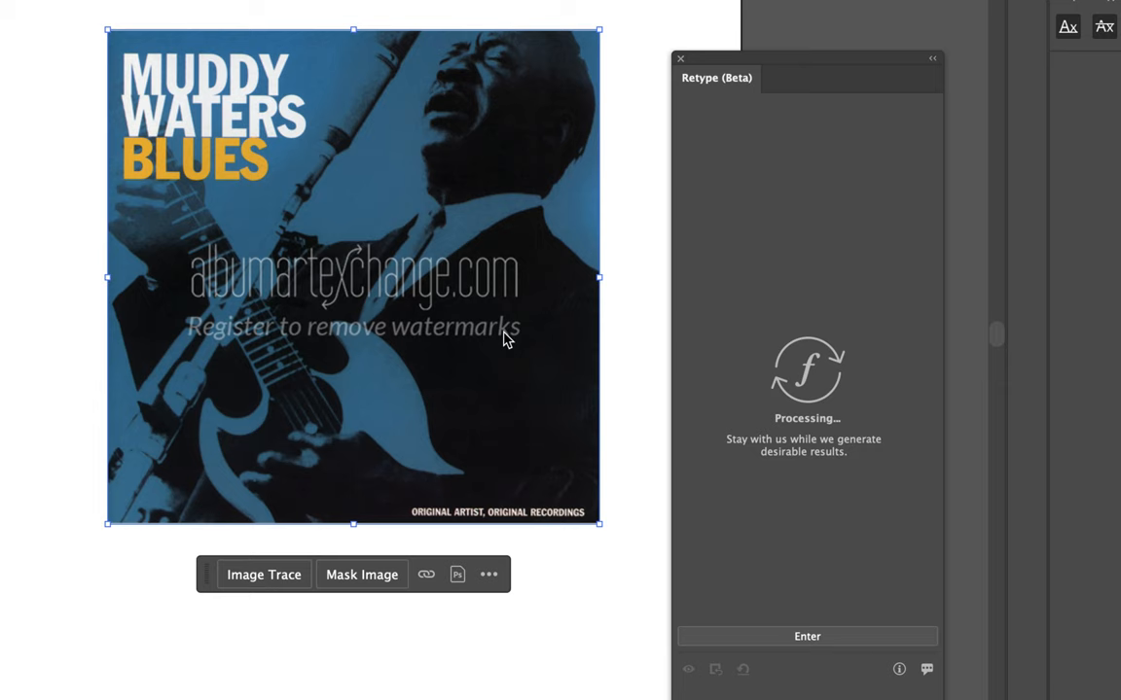
pyautogui.click(807, 637)
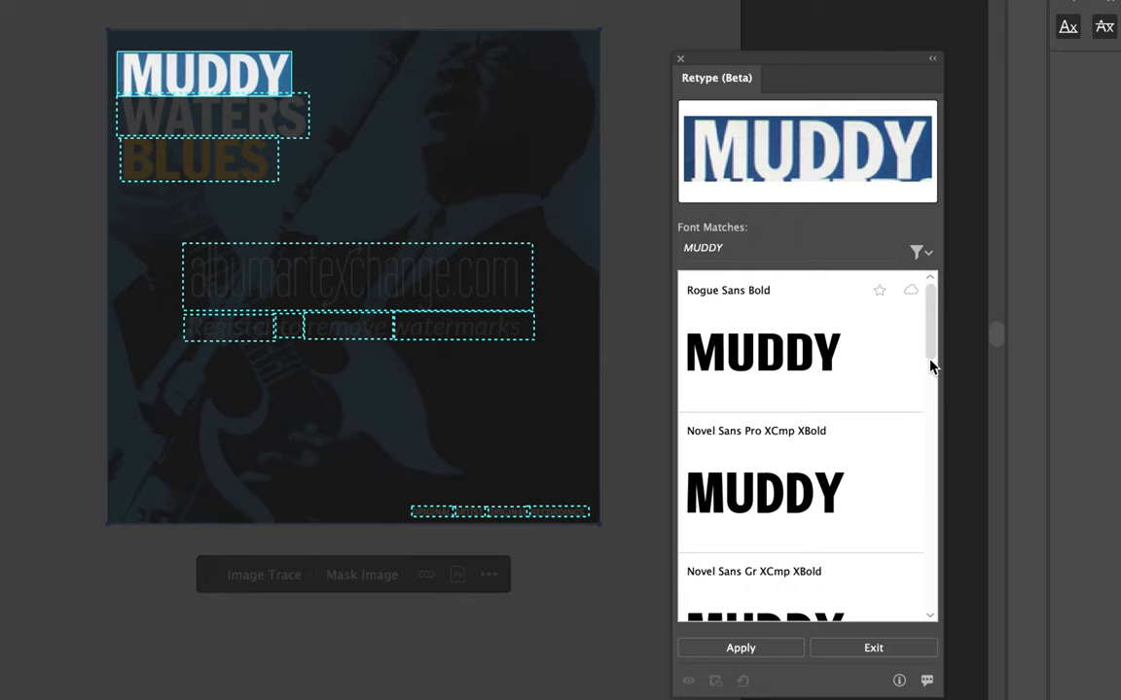
pyautogui.scroll(-3)
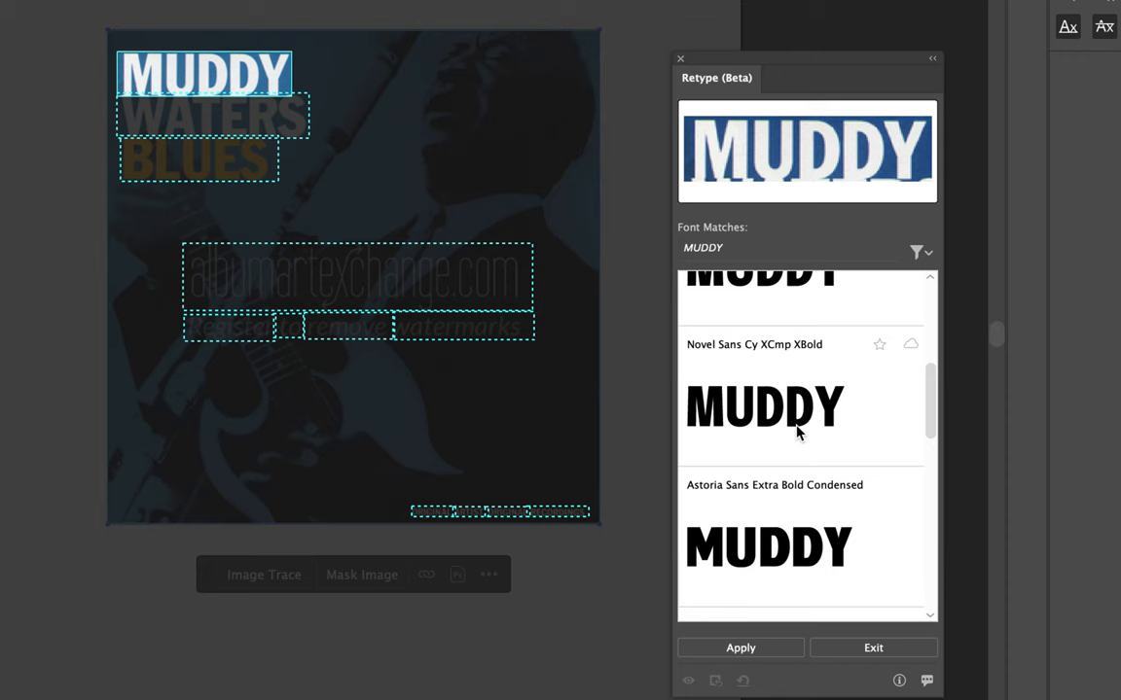
pyautogui.click(802, 407)
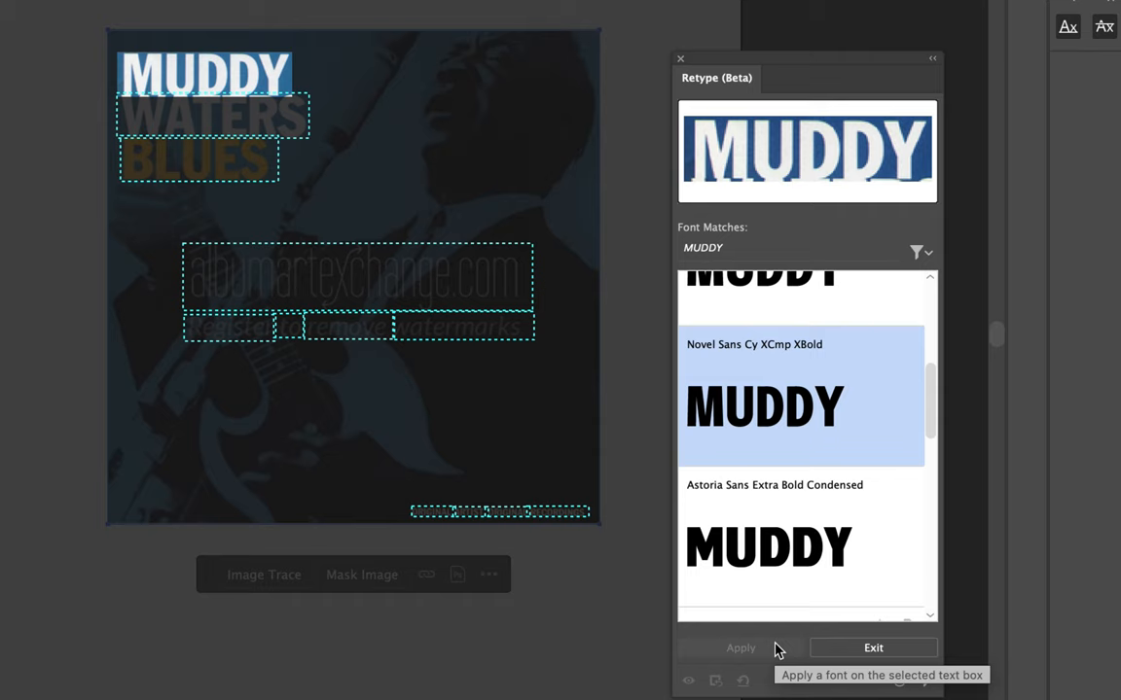
pyautogui.click(212, 114)
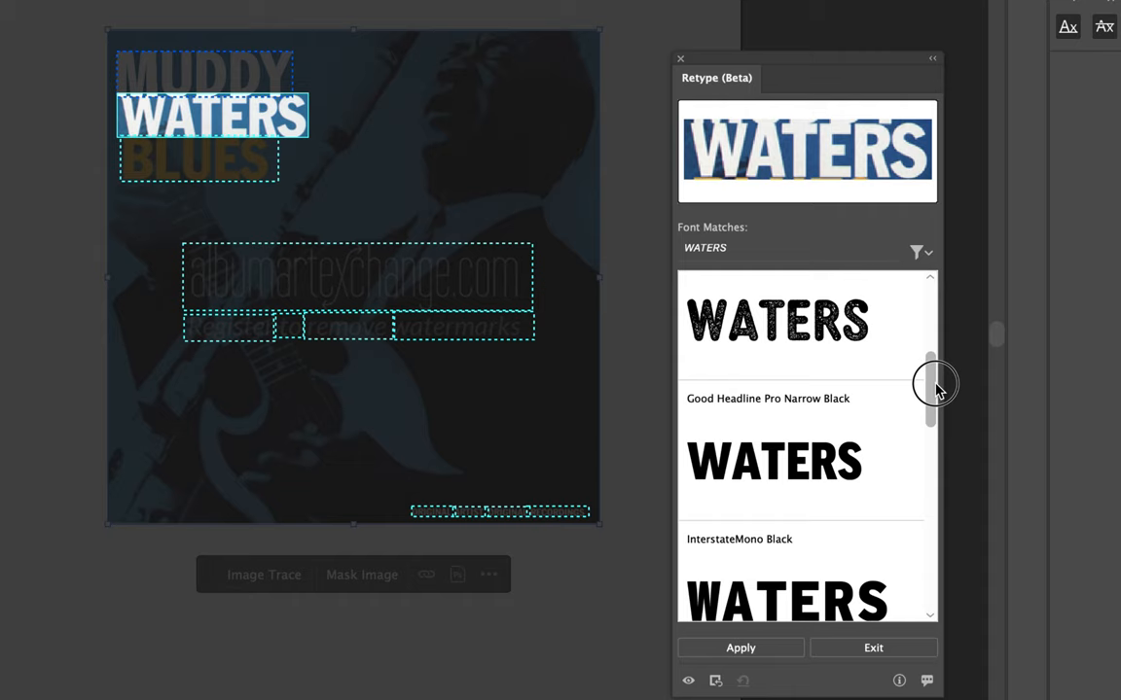
# Pick the next word for font matching, then reposition the stacked DTF title lettering.
pyautogui.click(198, 159)
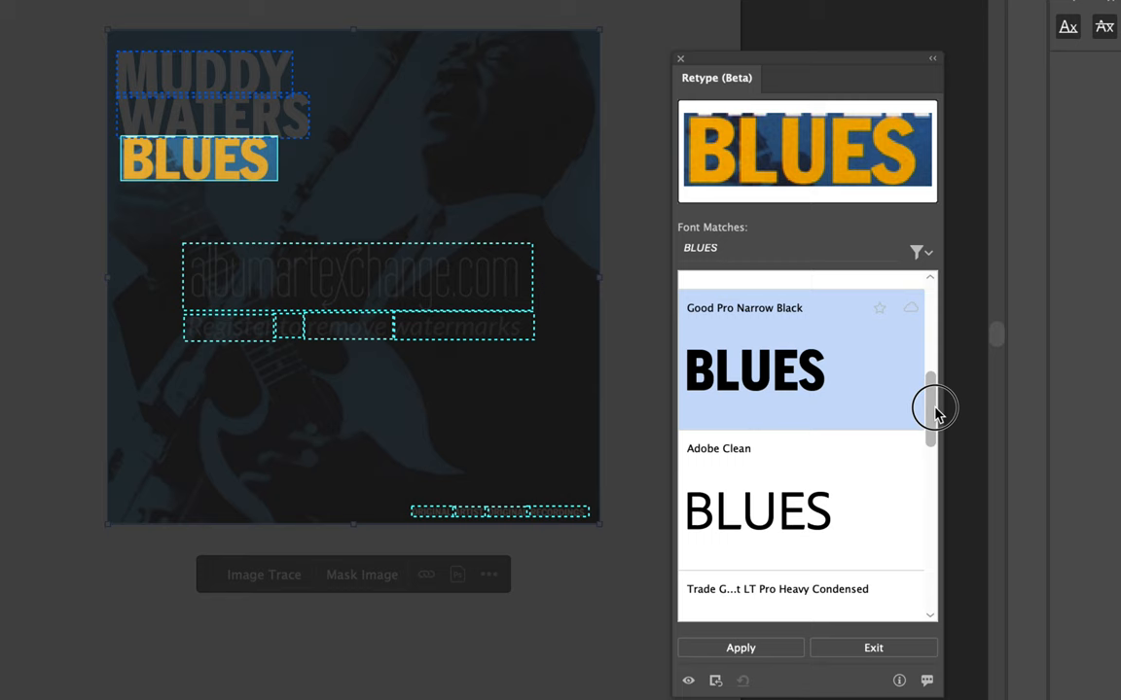
pyautogui.scroll(-3)
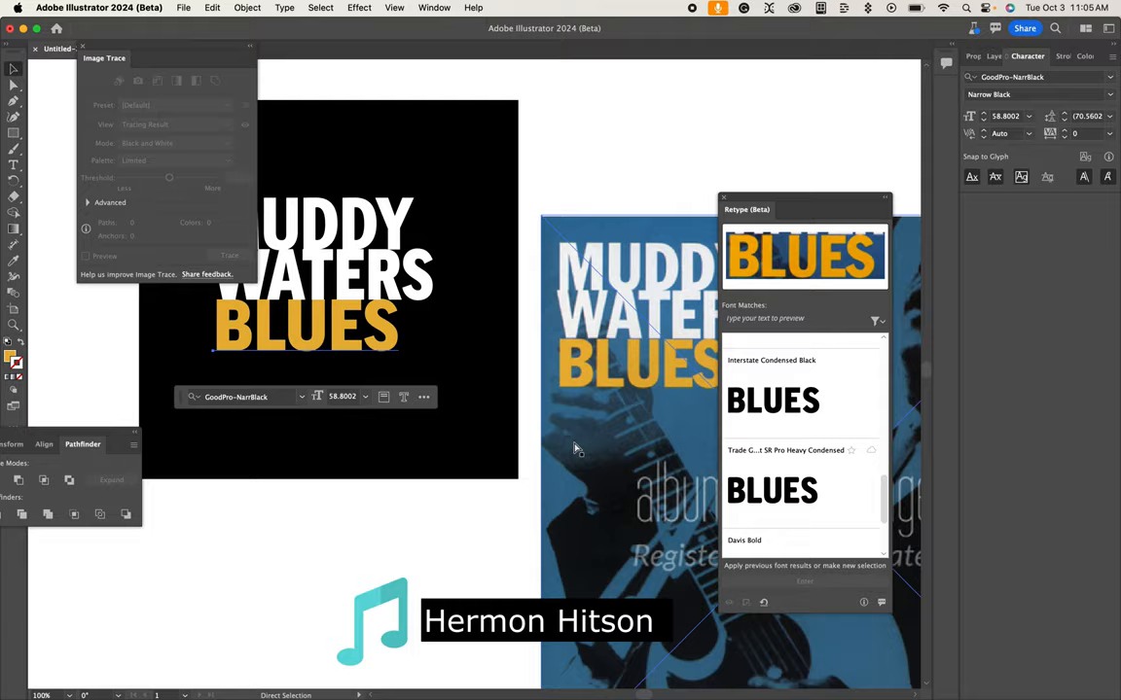
pyautogui.click(141, 49)
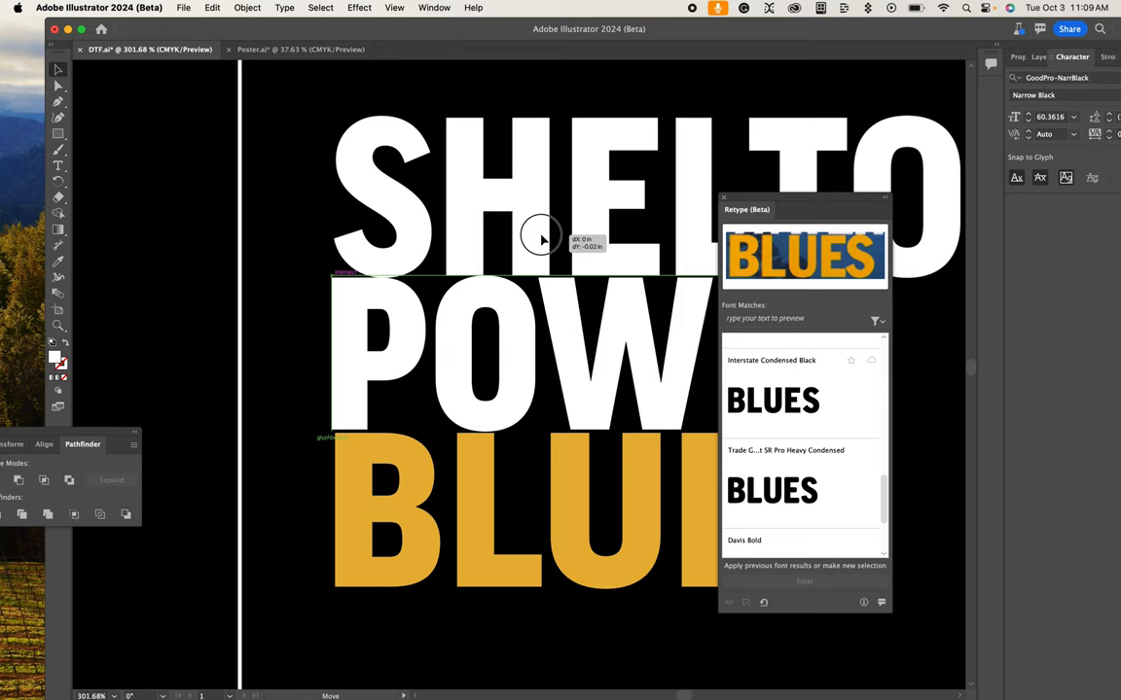